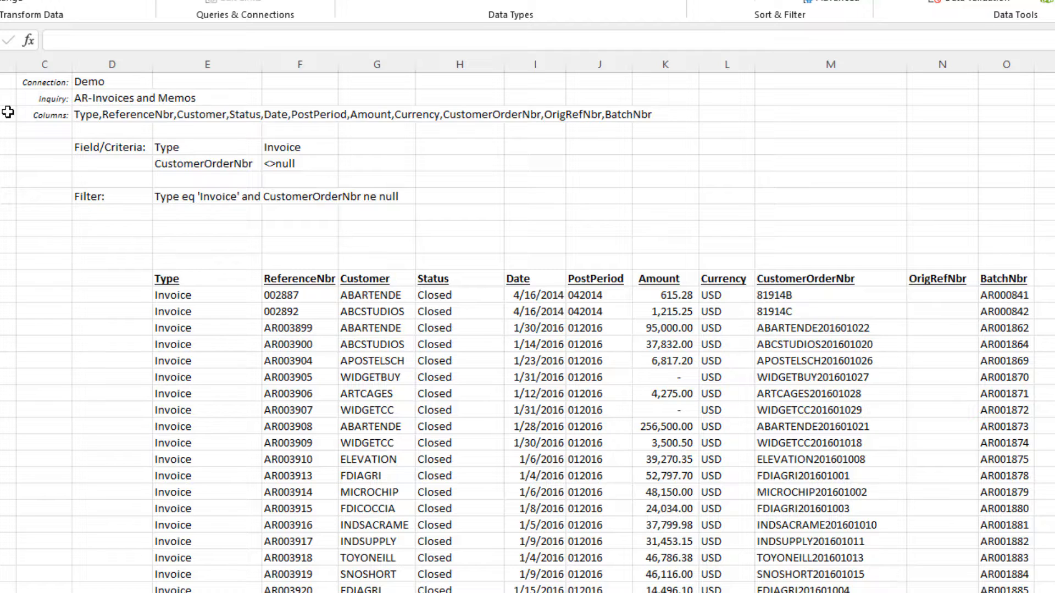
# Turn on report filters and narrow the Customer column to BIBIMBAB only
pyautogui.click(205, 196)
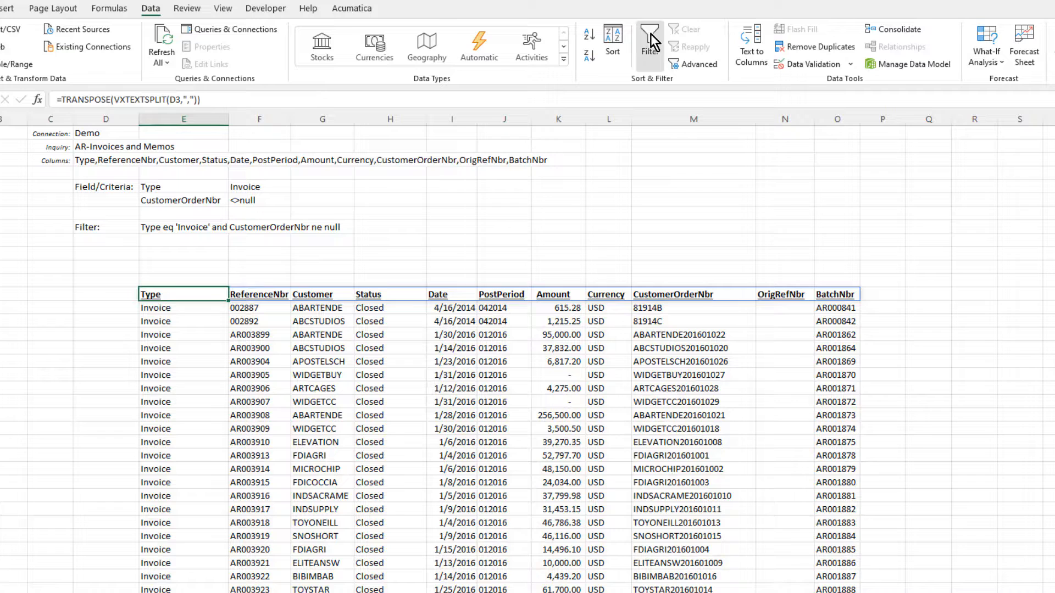
pyautogui.click(649, 40)
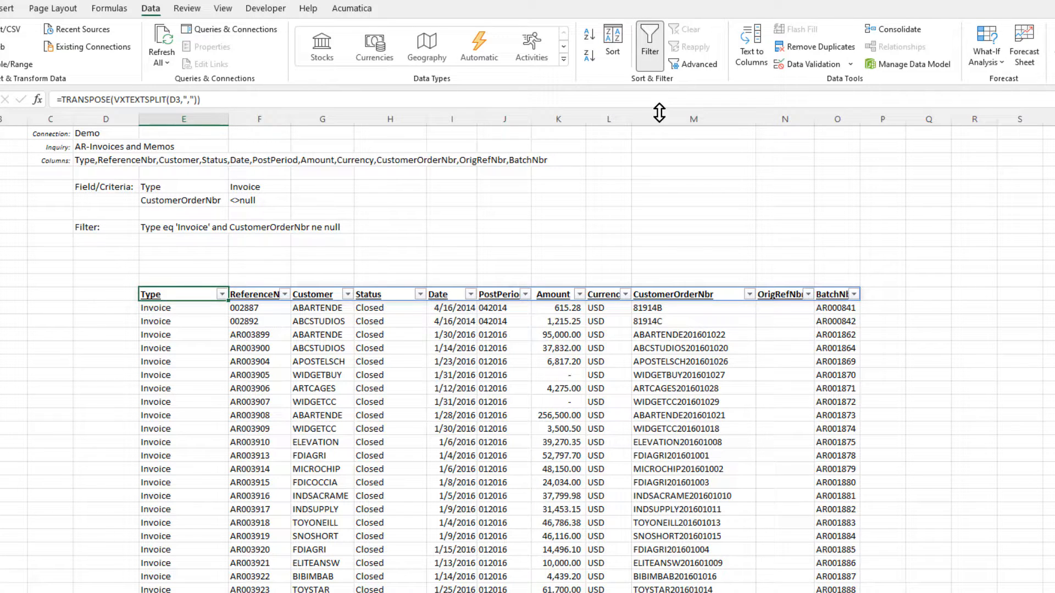
pyautogui.click(347, 294)
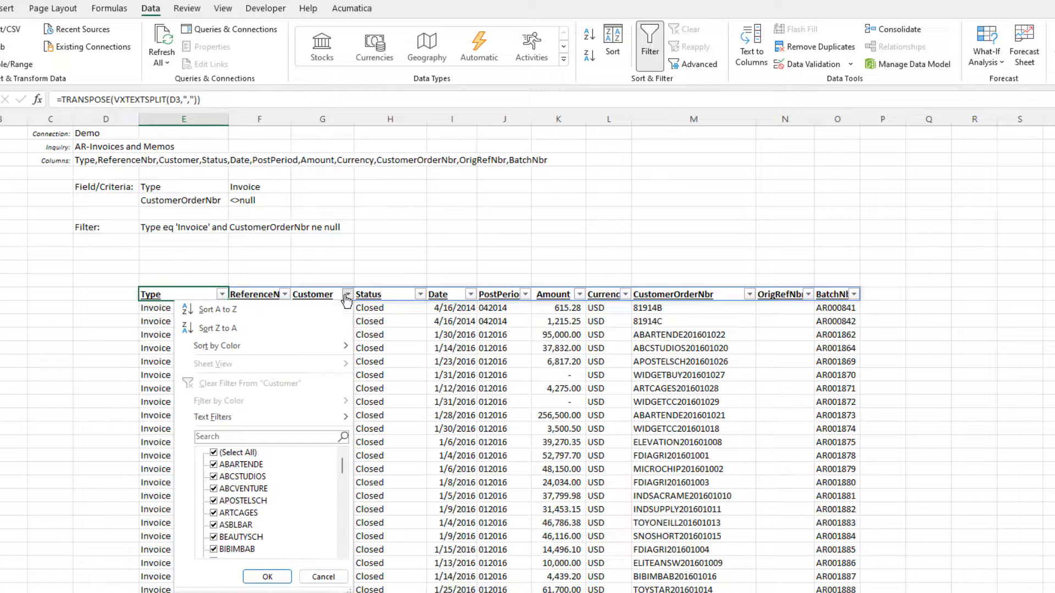
pyautogui.click(213, 452)
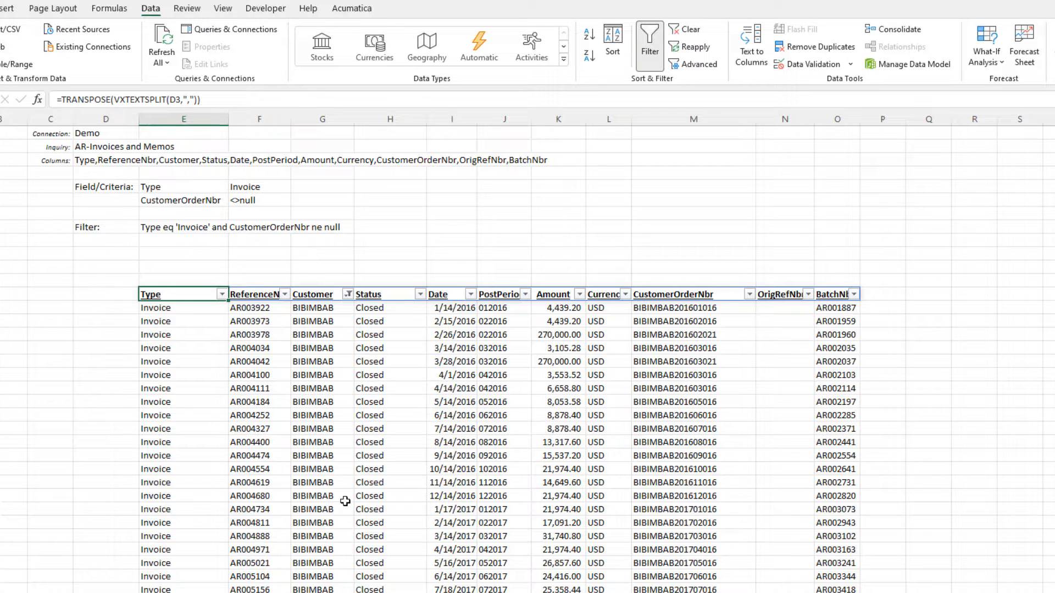
pyautogui.click(471, 294)
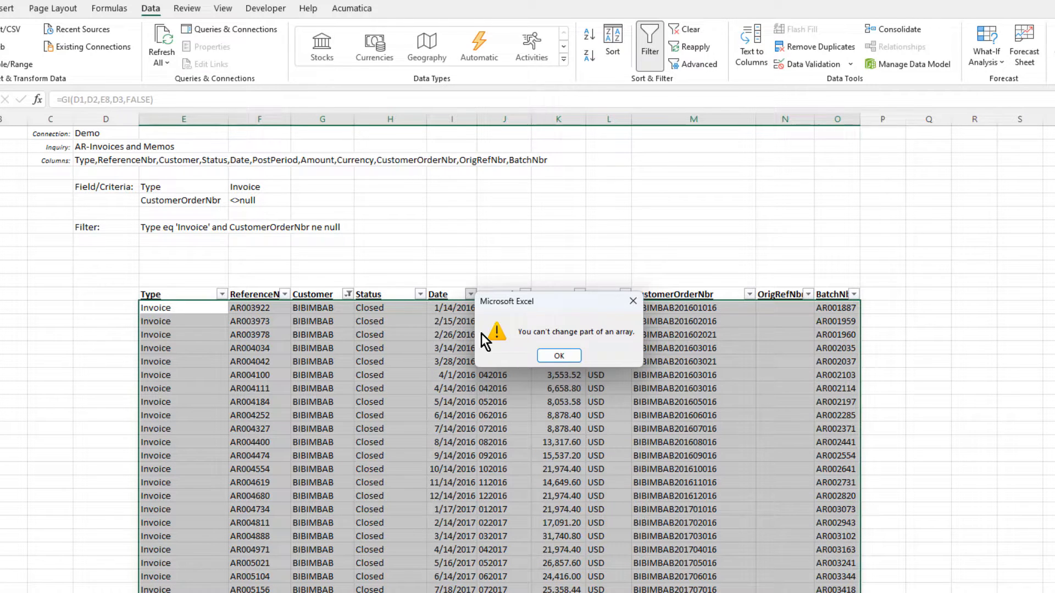
# Dismiss the 'You can't change part of an array' warning
pyautogui.click(558, 355)
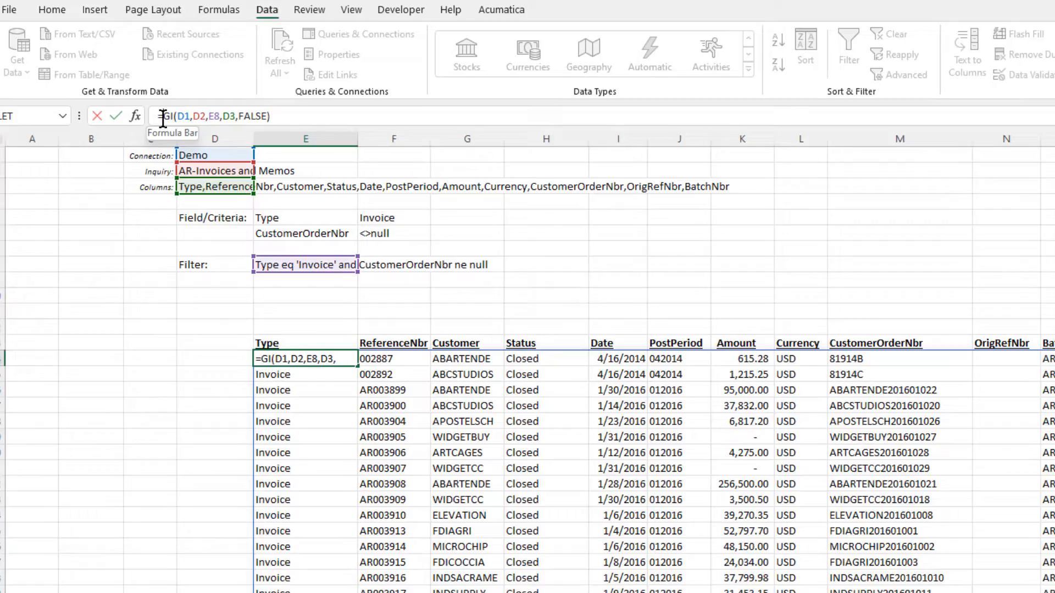
# Change the GI formula to =SORT(GI(D1,D2,E8,D3,FALSE),3,1) to sort by Customer
pyautogui.write('s')
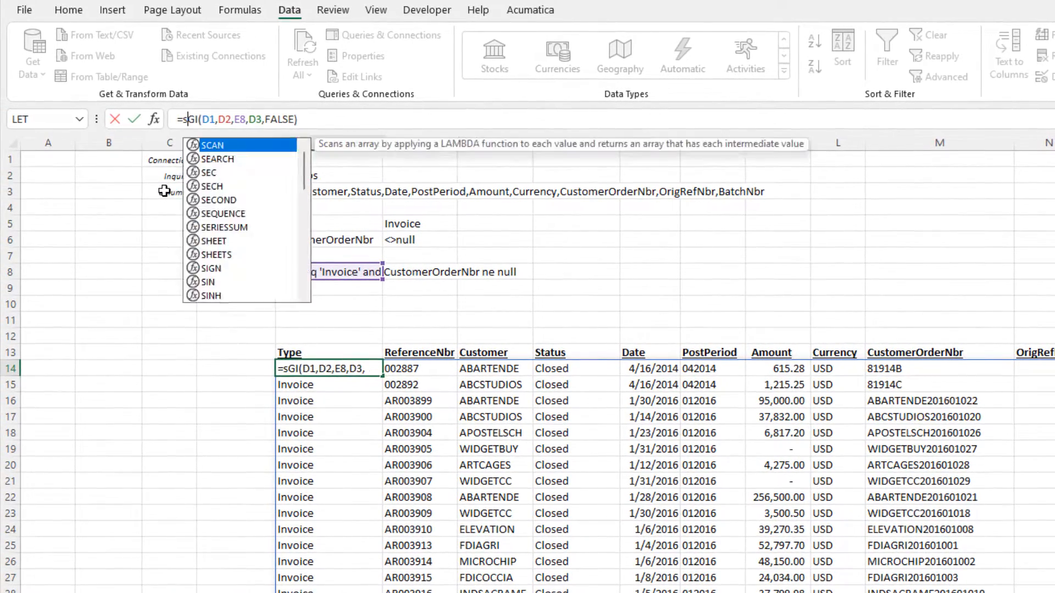
pyautogui.write('ORT(')
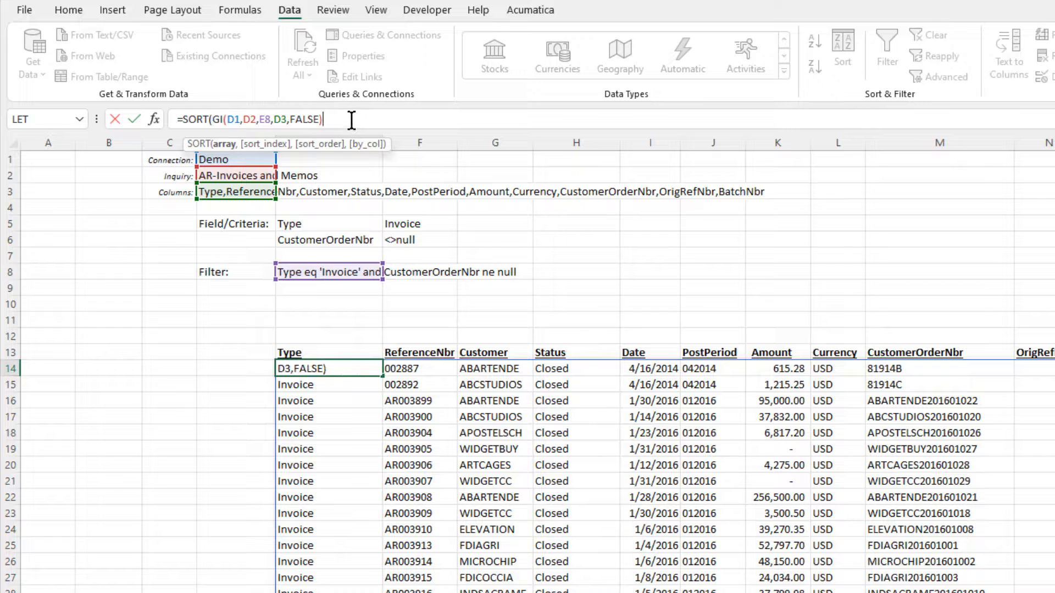
pyautogui.write(',')
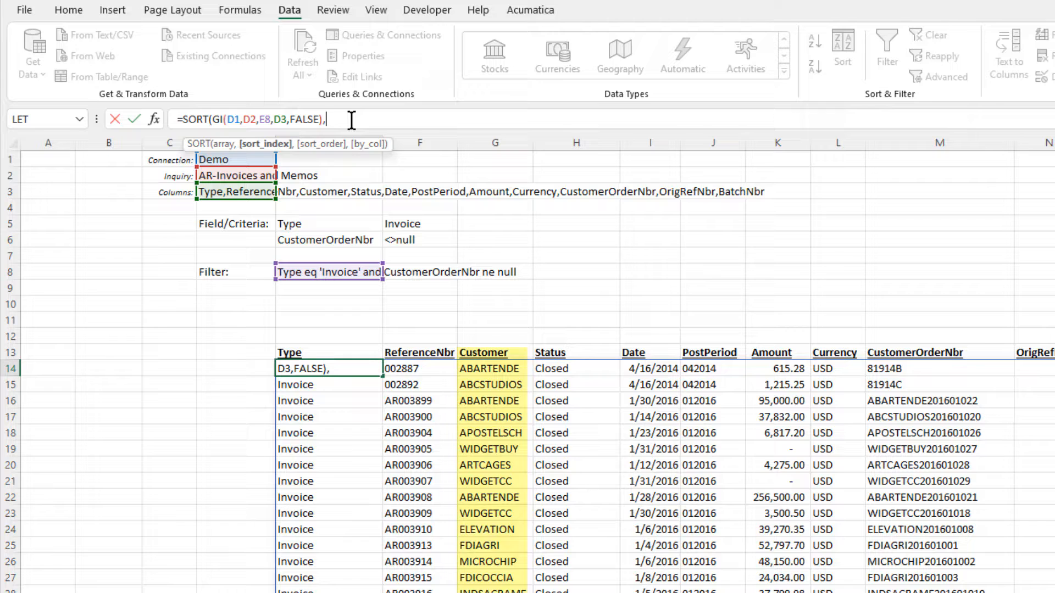
pyautogui.write('3')
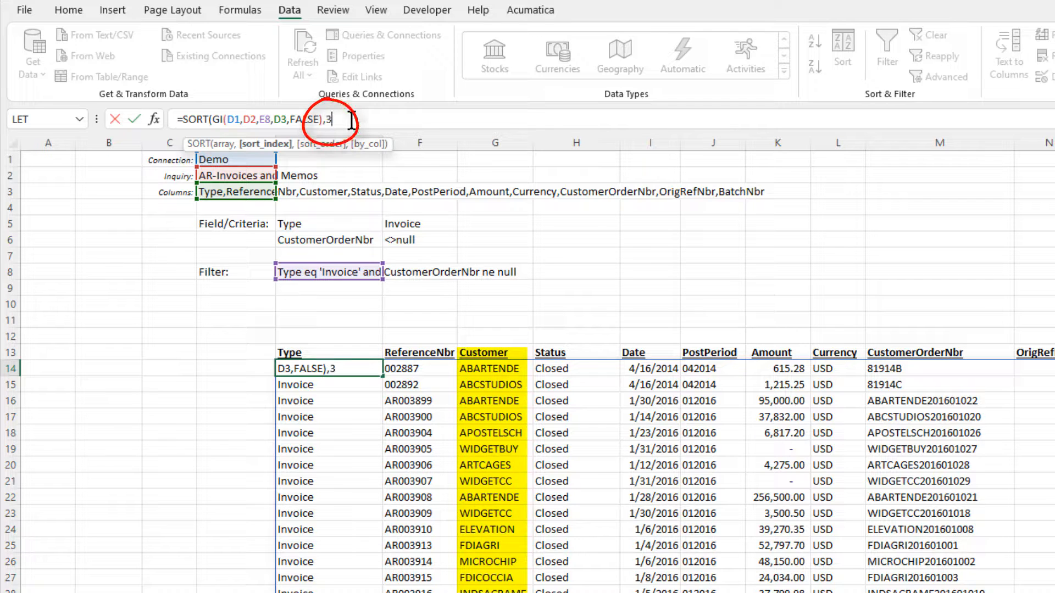
pyautogui.write(',')
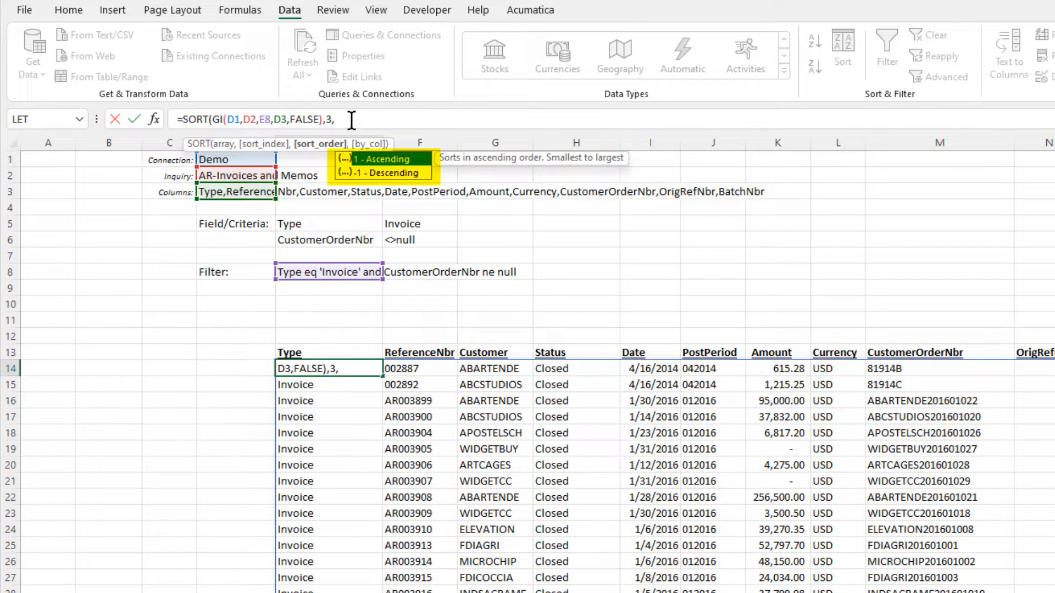
pyautogui.write('1')
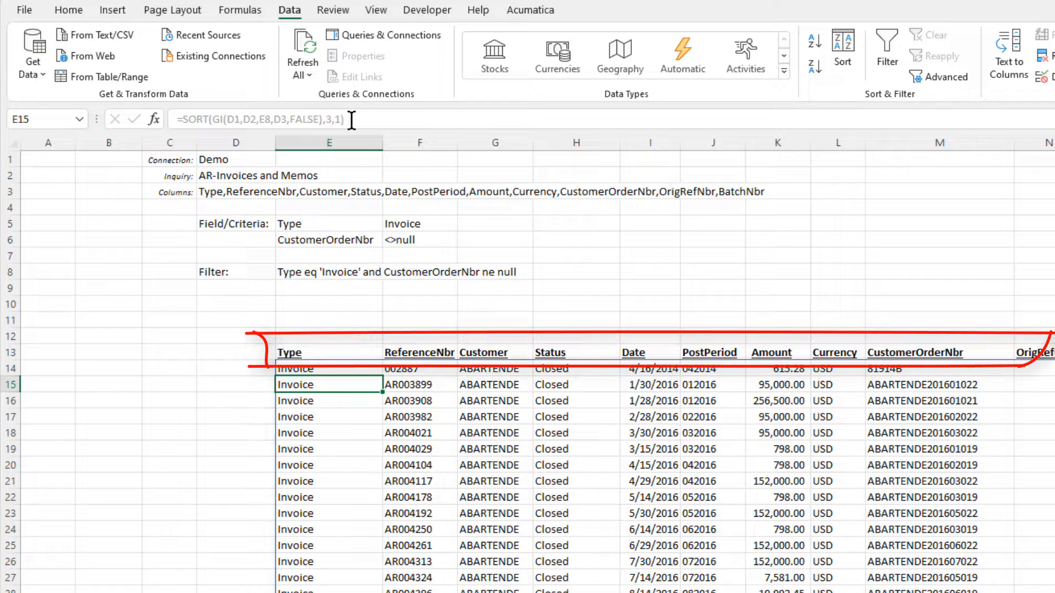
pyautogui.click(68, 10)
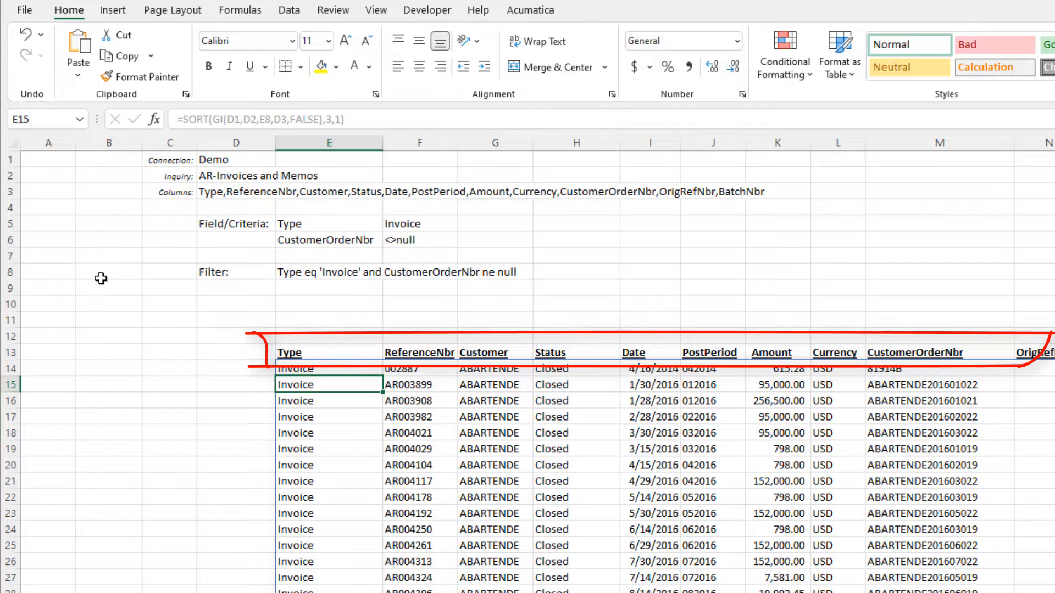
# Add a 'Sort Column' input in B9, use it as SORT's index, set it to 2
pyautogui.write('Sort Column')
pyautogui.click(109, 288)
pyautogui.write('3')
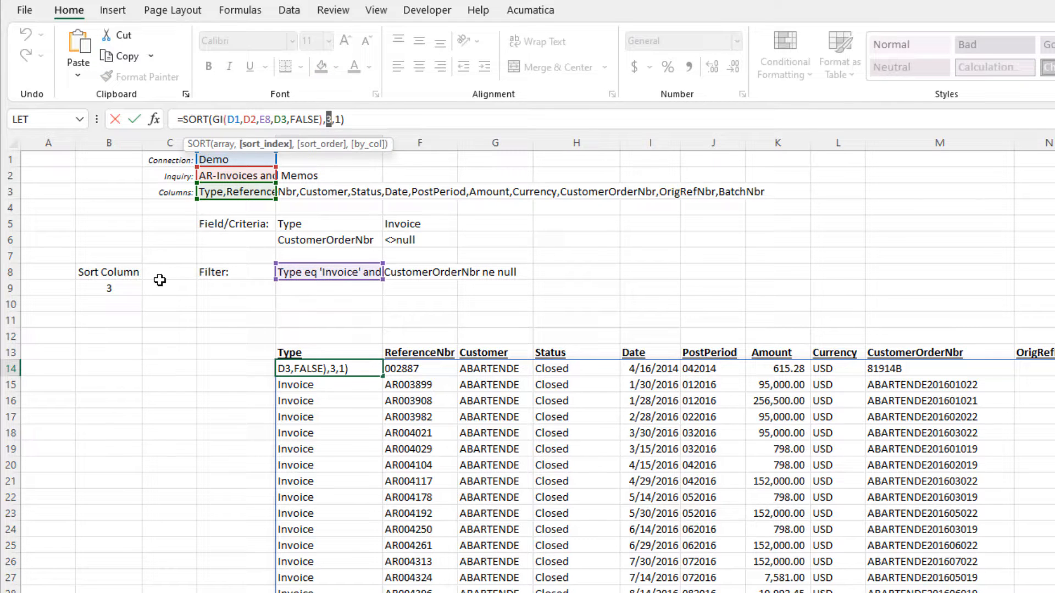
pyautogui.click(108, 288)
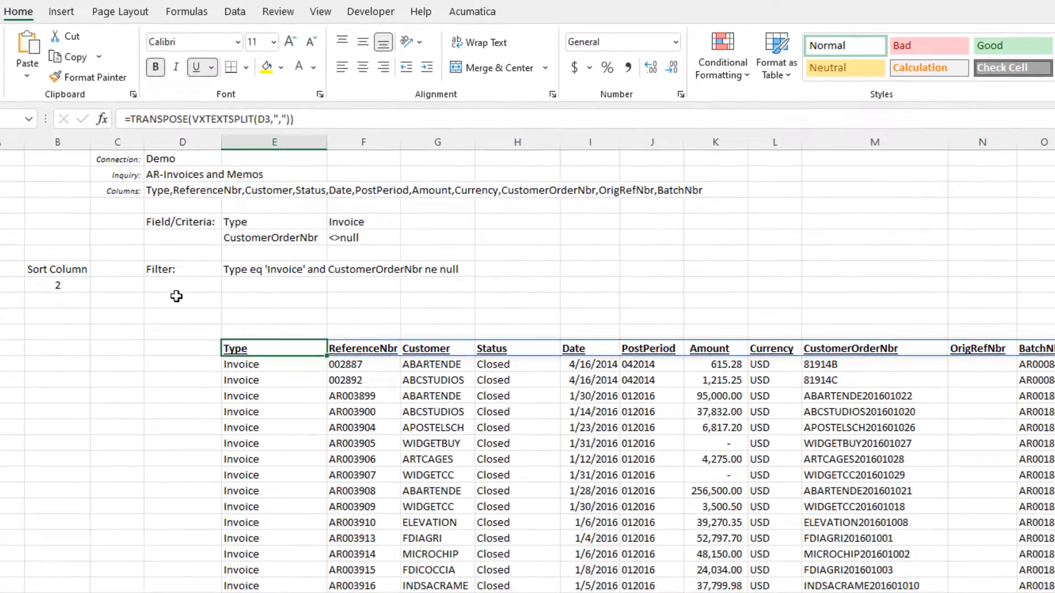
pyautogui.write('Sort By:')
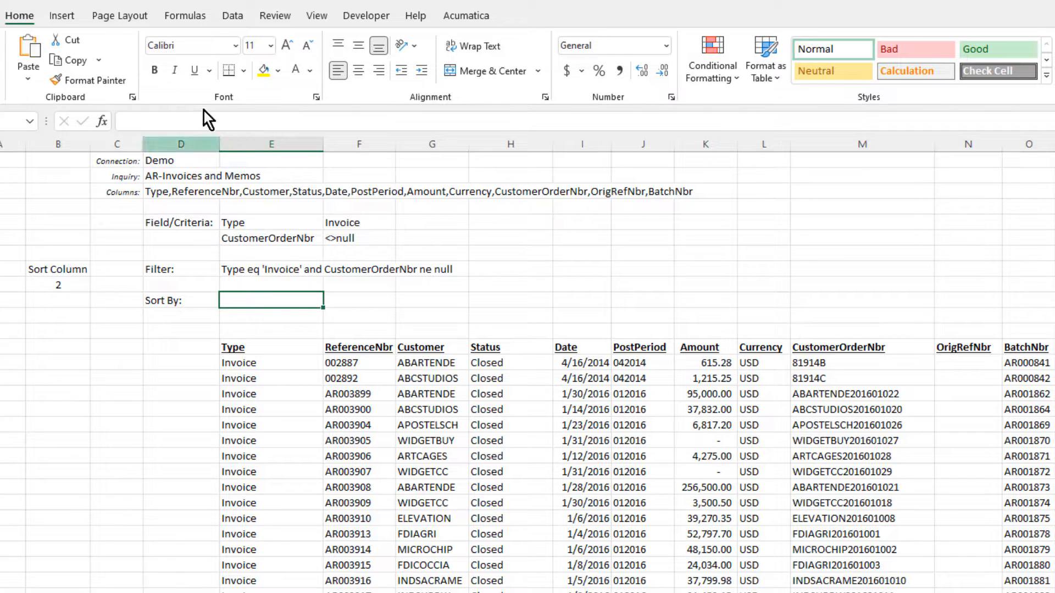
# Give the Sort By cell E10 a List validation sourced from =$E$13#
pyautogui.click(233, 15)
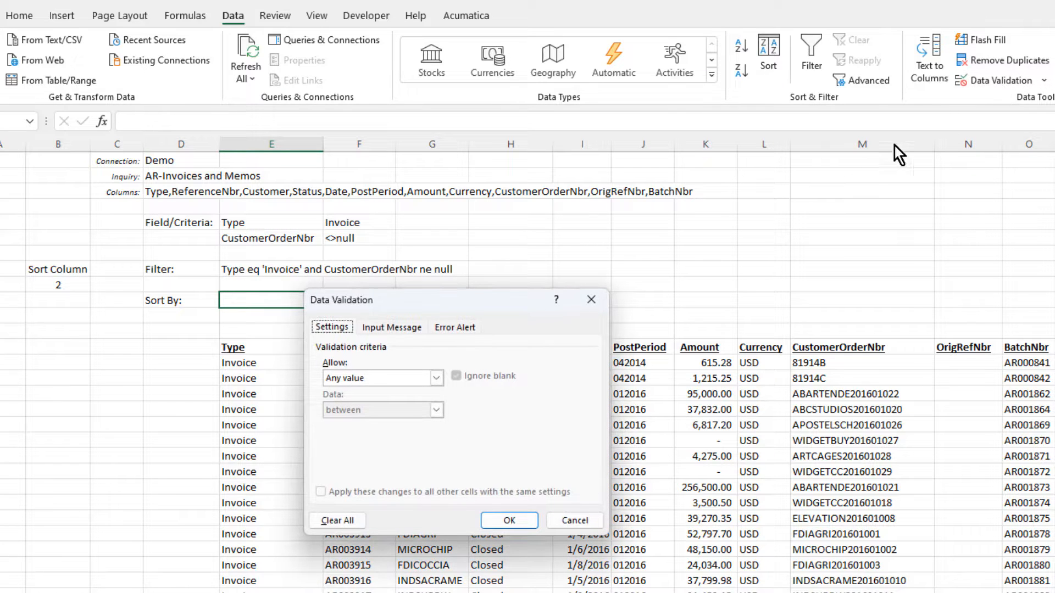
pyautogui.click(436, 377)
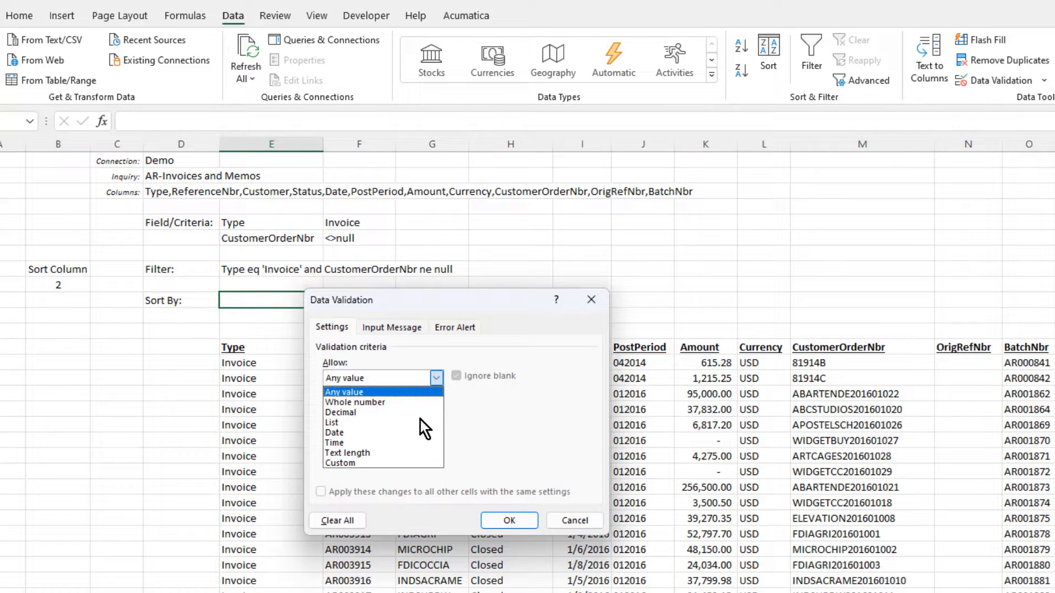
pyautogui.click(331, 423)
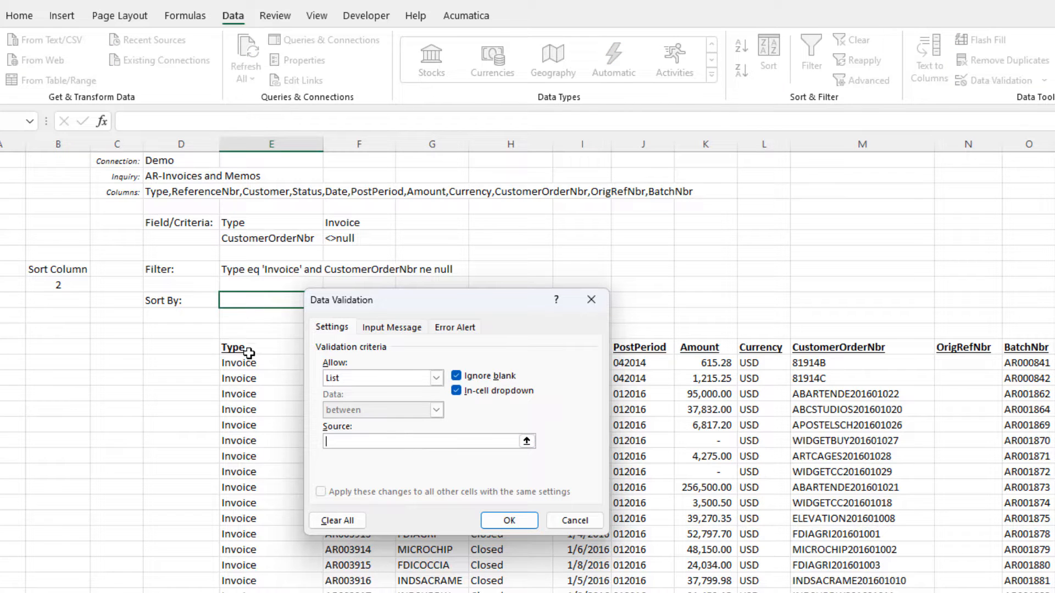
pyautogui.click(235, 347)
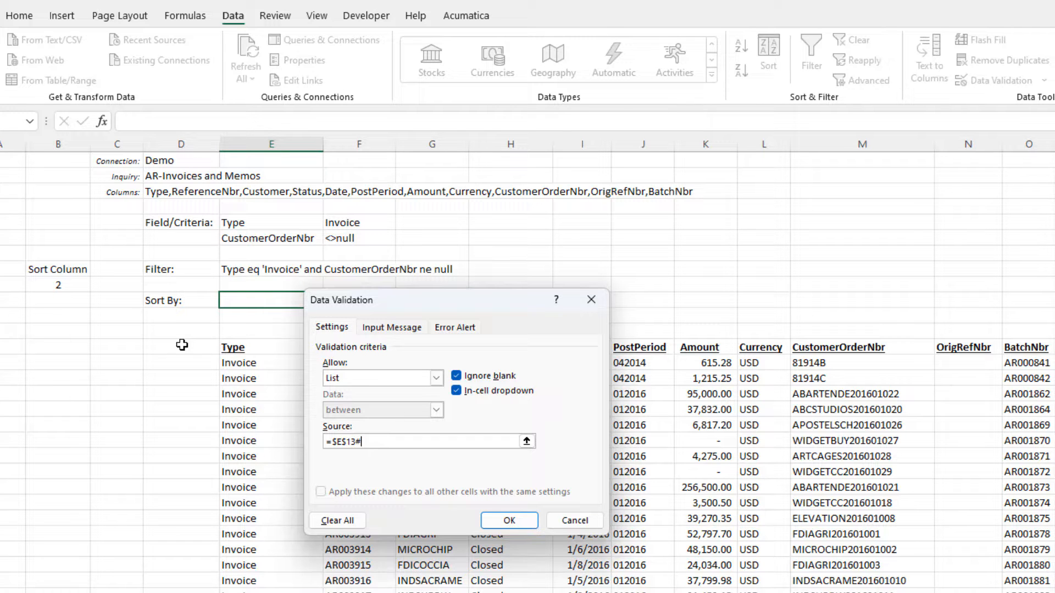
pyautogui.click(509, 520)
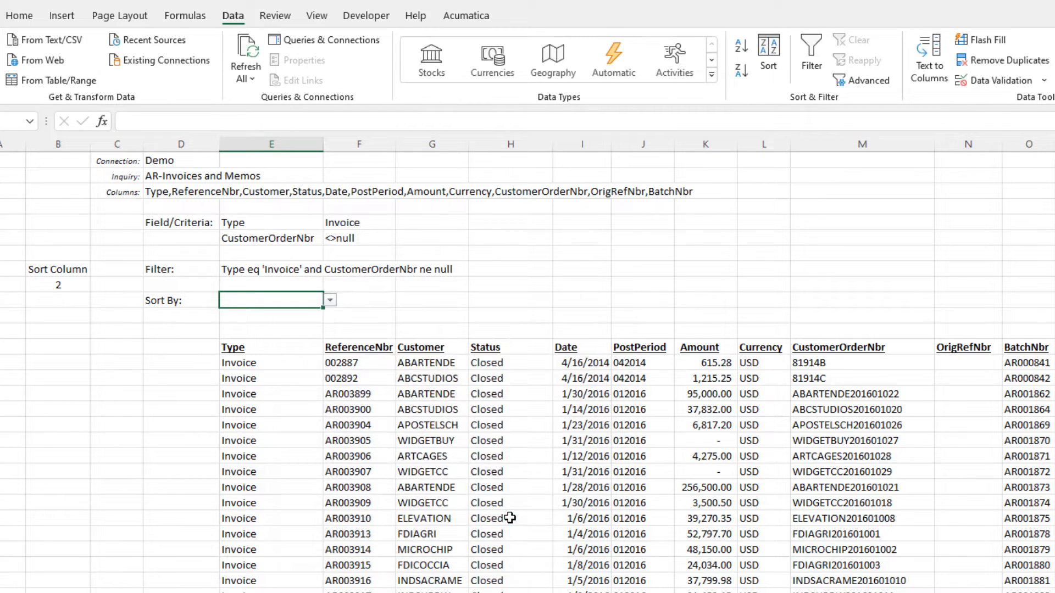
# Enter =SEQUENCE(,COUNTA(E13#)) in E12 to number the report columns 1 to 11
pyautogui.click(329, 300)
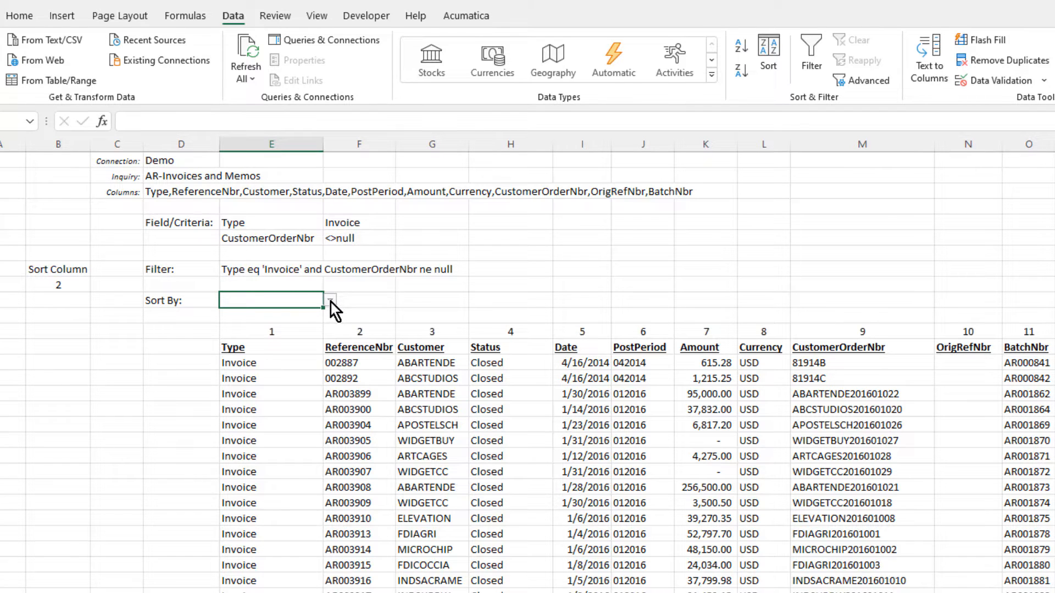
pyautogui.click(271, 330)
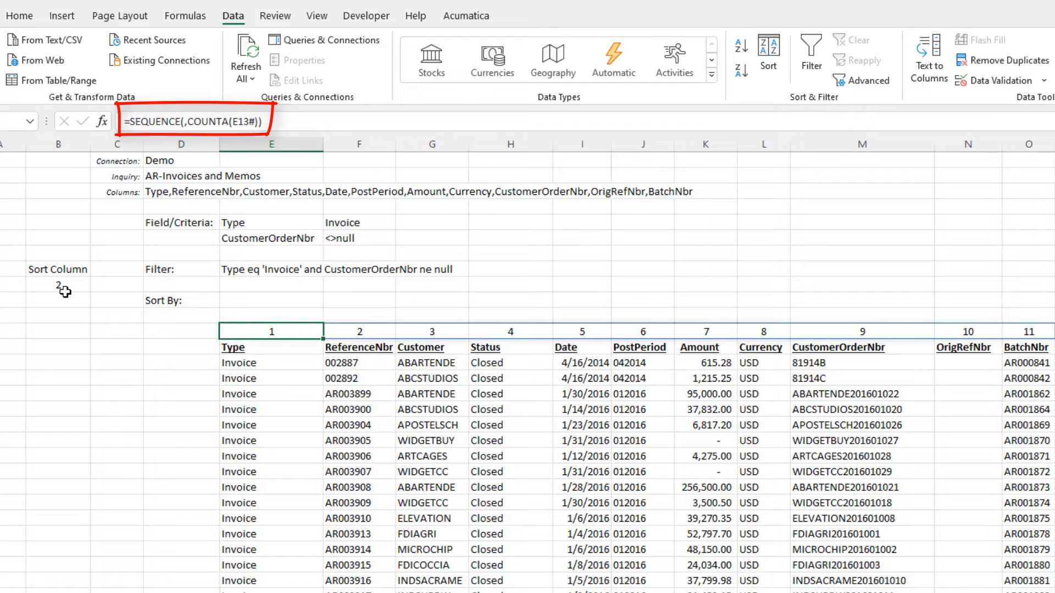
pyautogui.click(58, 284)
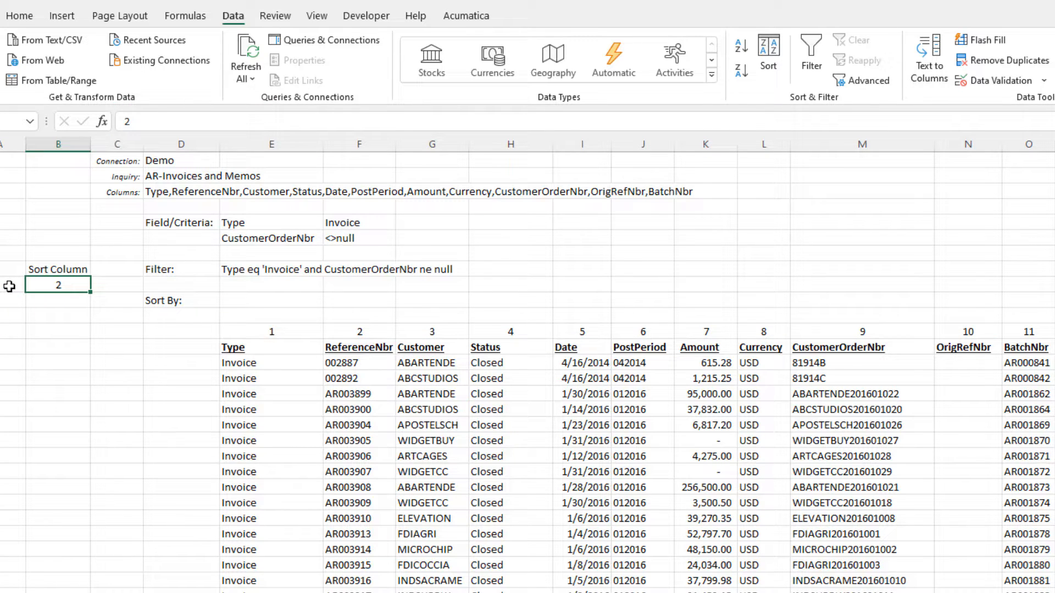
# Enter =XLOOKUP(E10,E13#,E12#,1) in B9 so Sort Column returns 1
pyautogui.write('=xlookup(E10,')
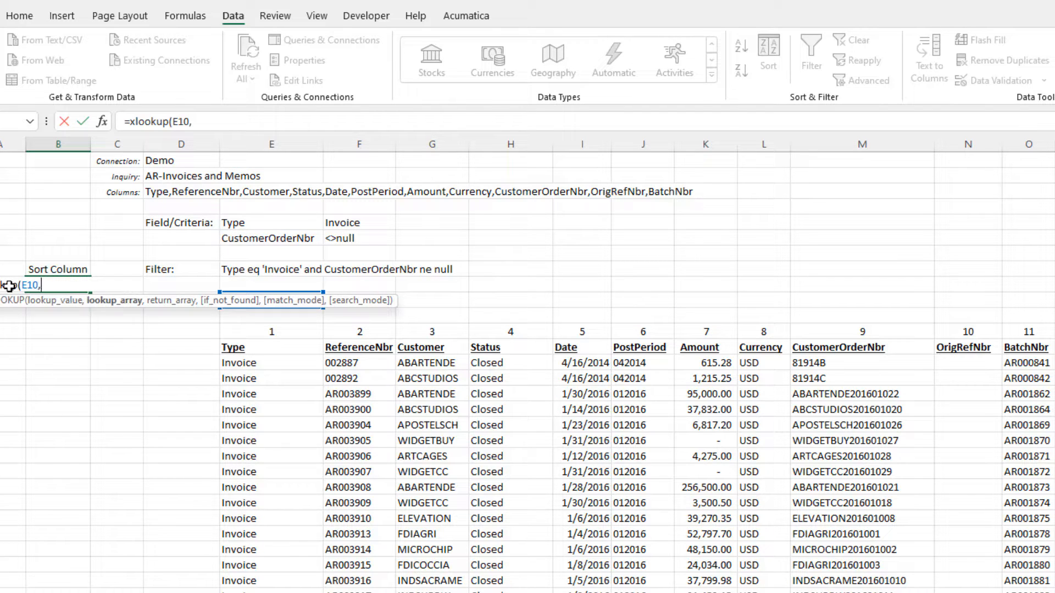
pyautogui.click(271, 347)
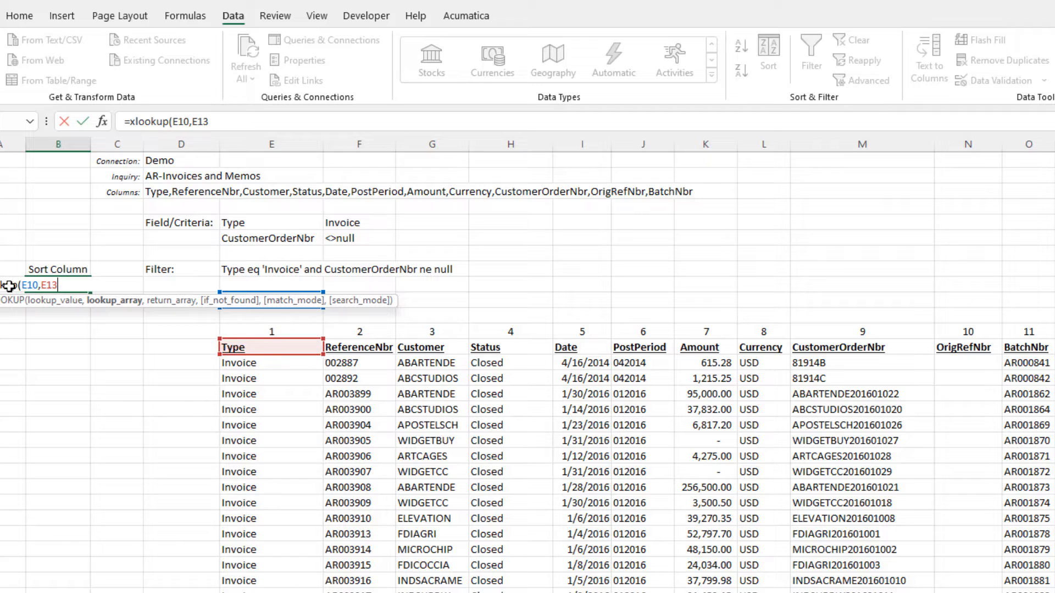
pyautogui.write('#,E')
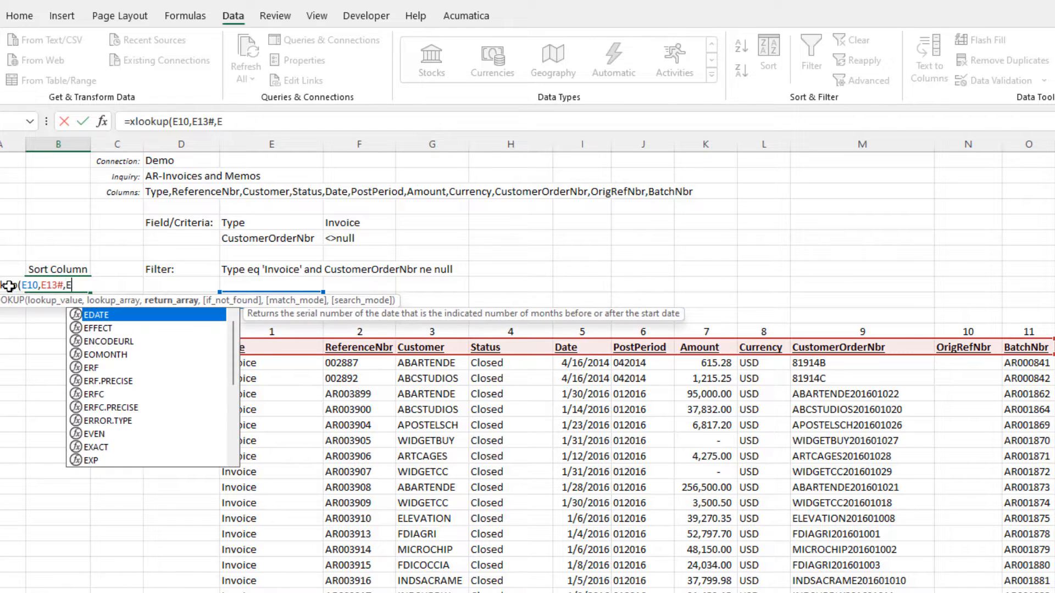
pyautogui.write('12#')
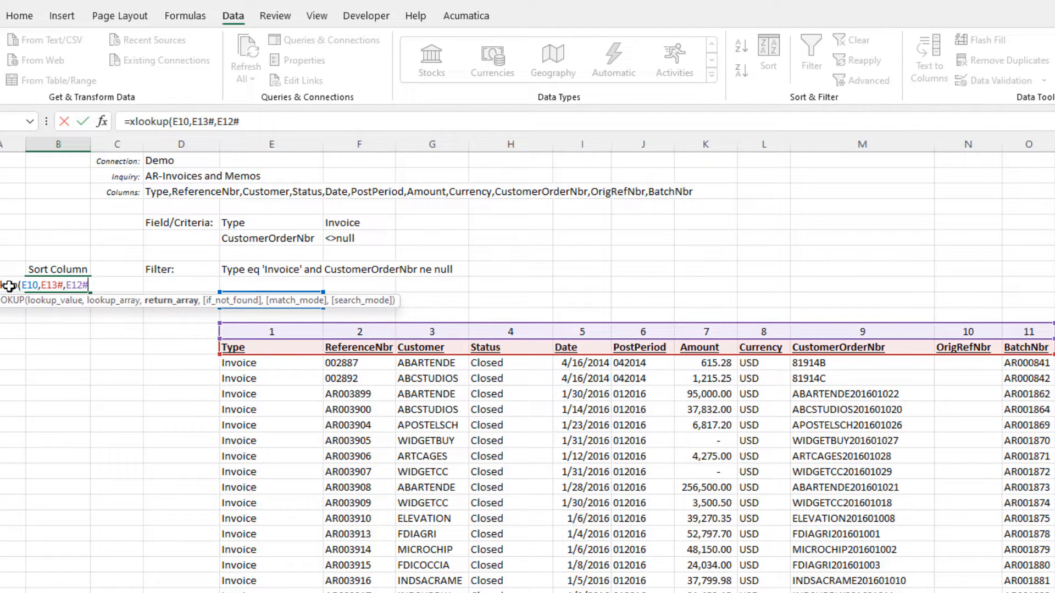
pyautogui.write(',1')
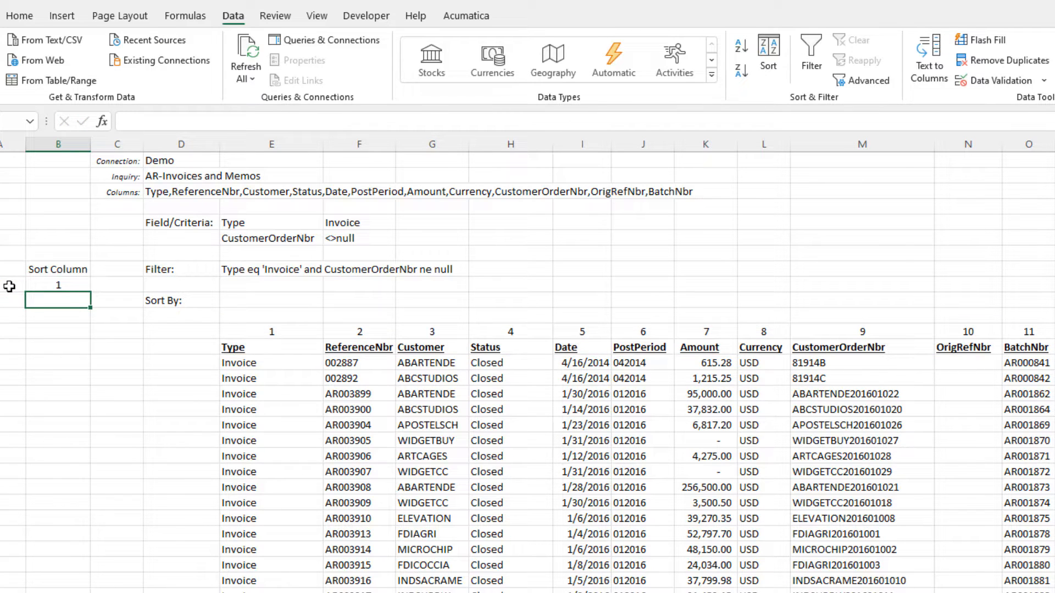
# Enter ReferenceNbr in Sort By cell E10 and test other fields from its dropdown
pyautogui.click(267, 300)
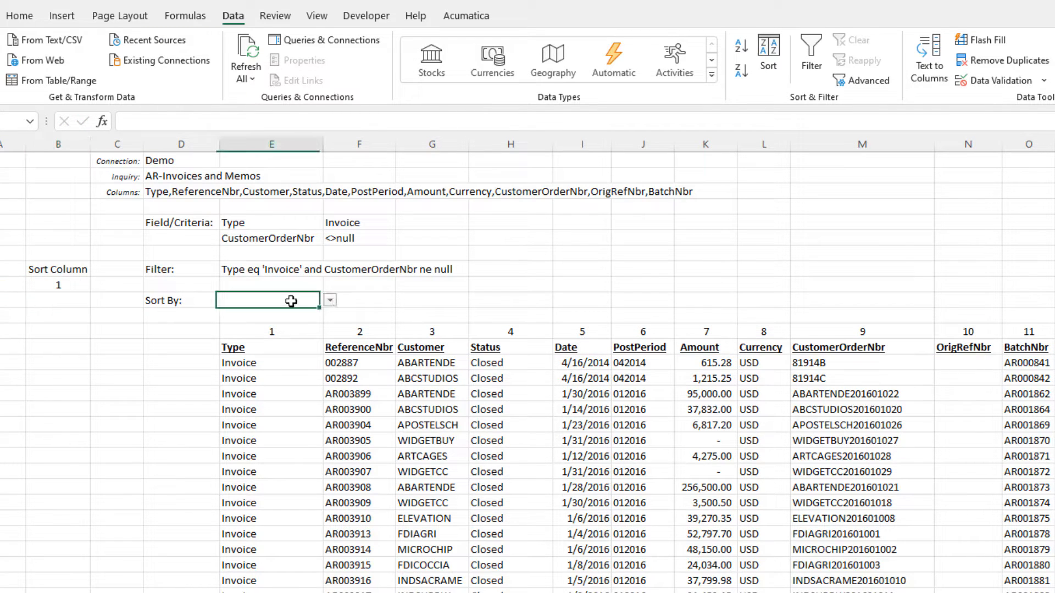
pyautogui.write('ReferenceNbr')
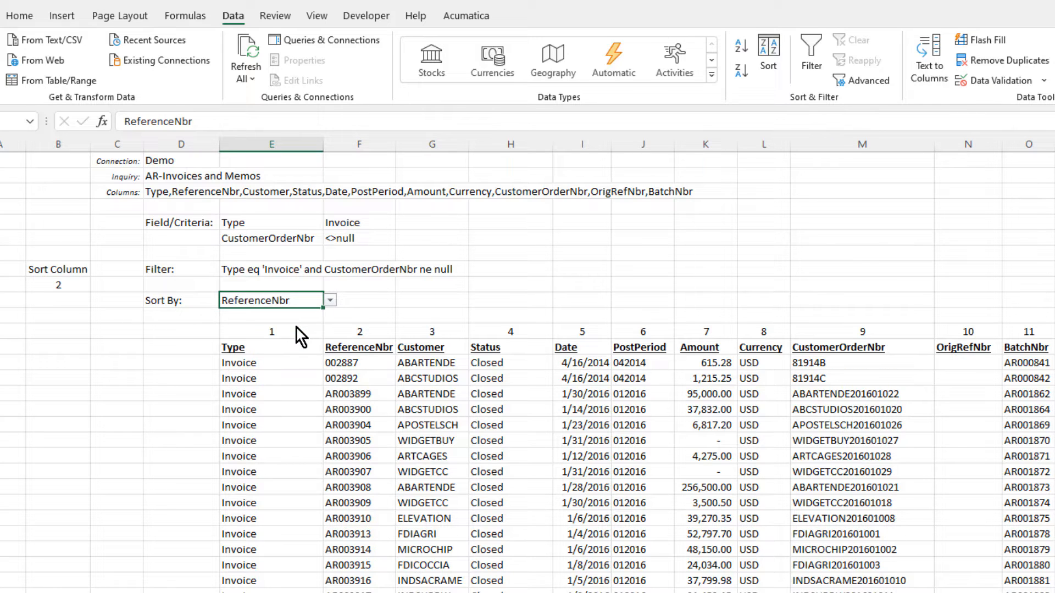
pyautogui.click(329, 300)
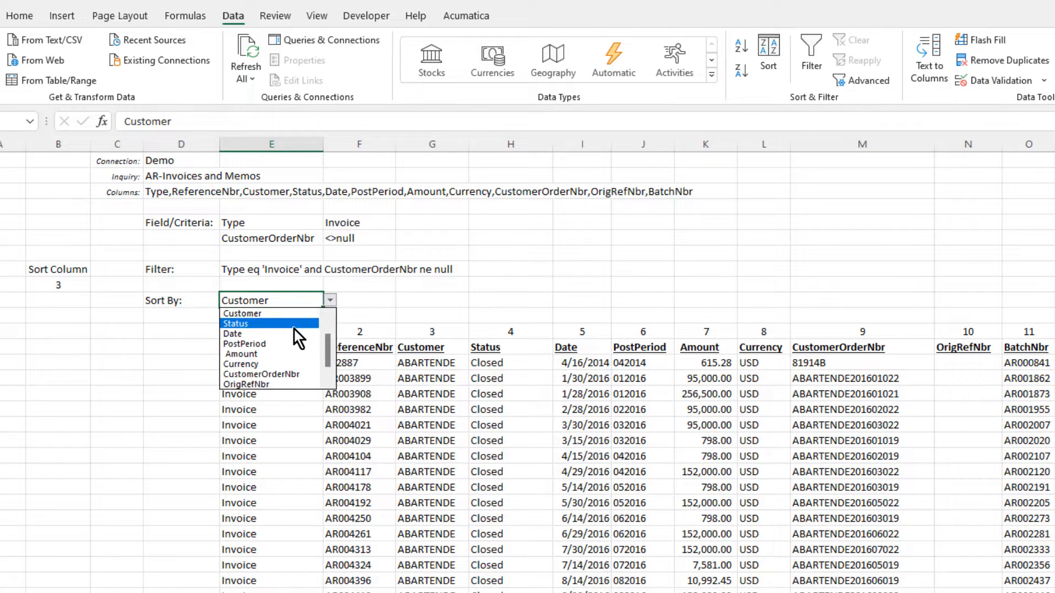
pyautogui.click(232, 334)
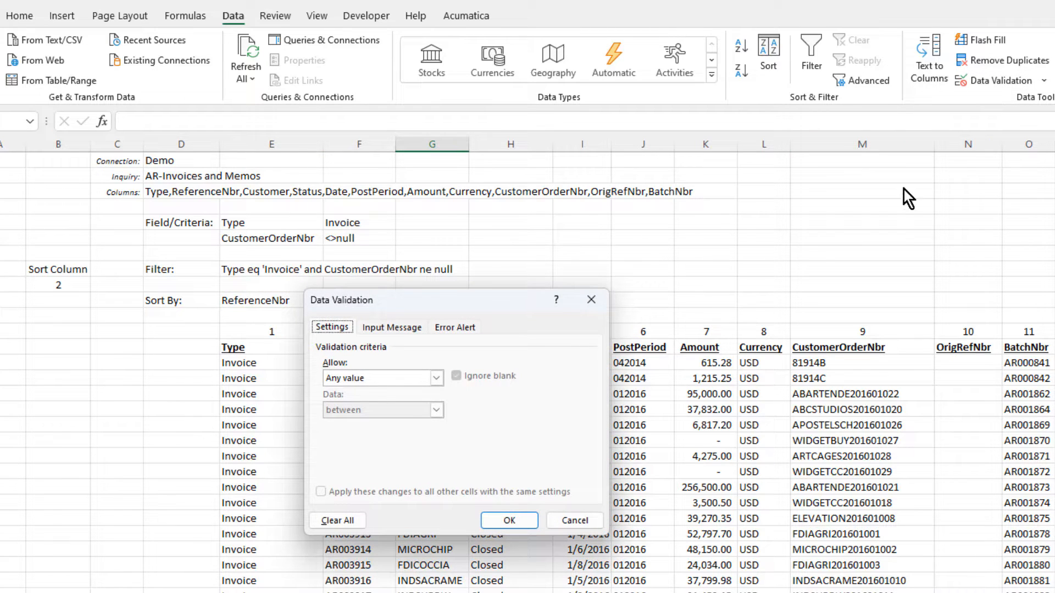
# Give G10 a List validation with source 'Ascending,Descending'
pyautogui.click(435, 378)
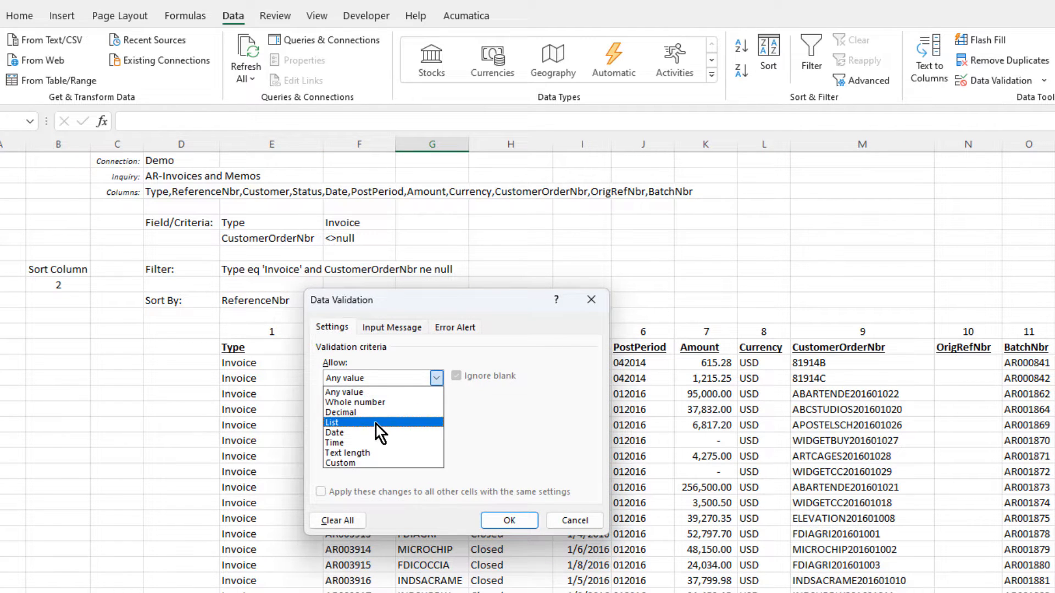
pyautogui.click(331, 422)
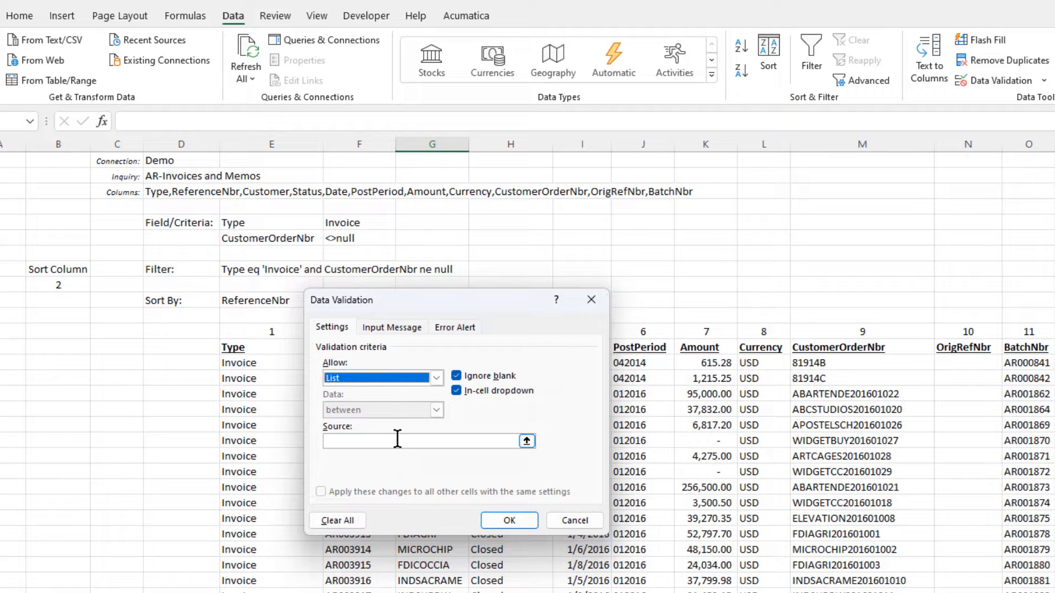
pyautogui.write('Ascending,Descending')
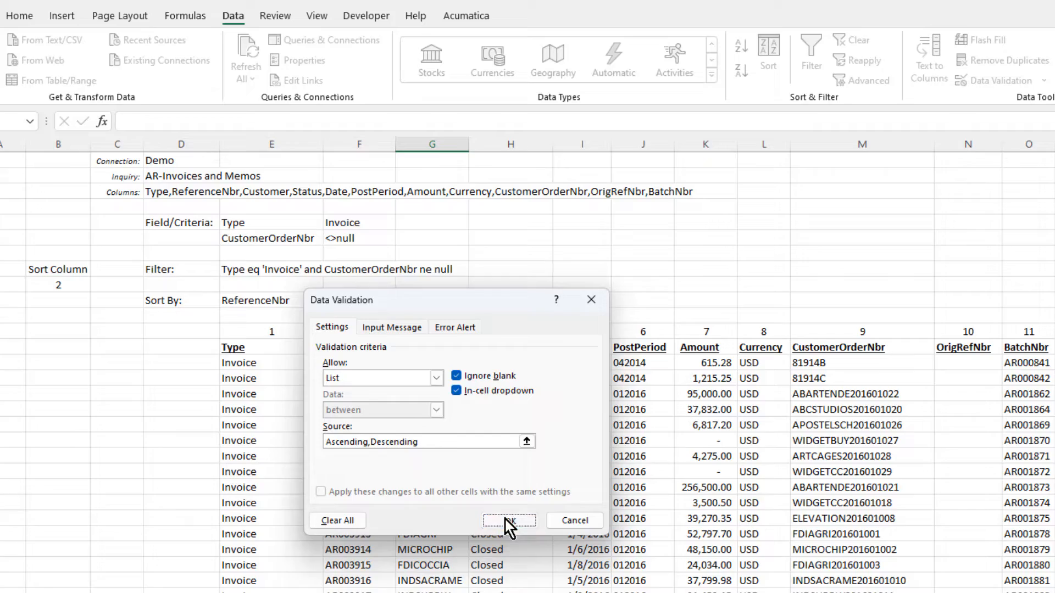
pyautogui.click(509, 520)
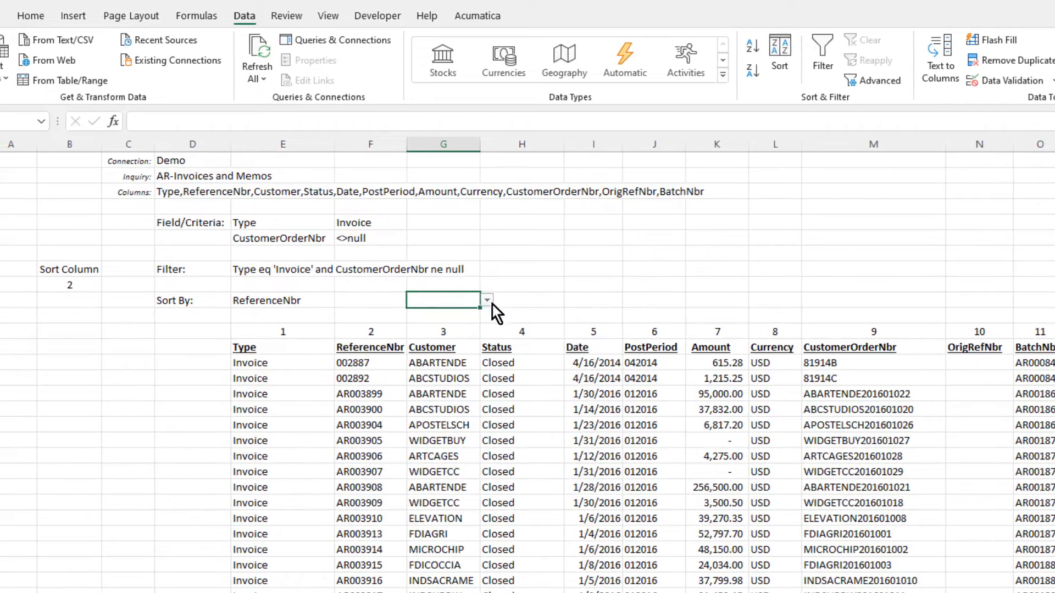
# Set G10 to Ascending and enter =IF(G10="Ascending",1,-1) in A9
pyautogui.write('Ascending')
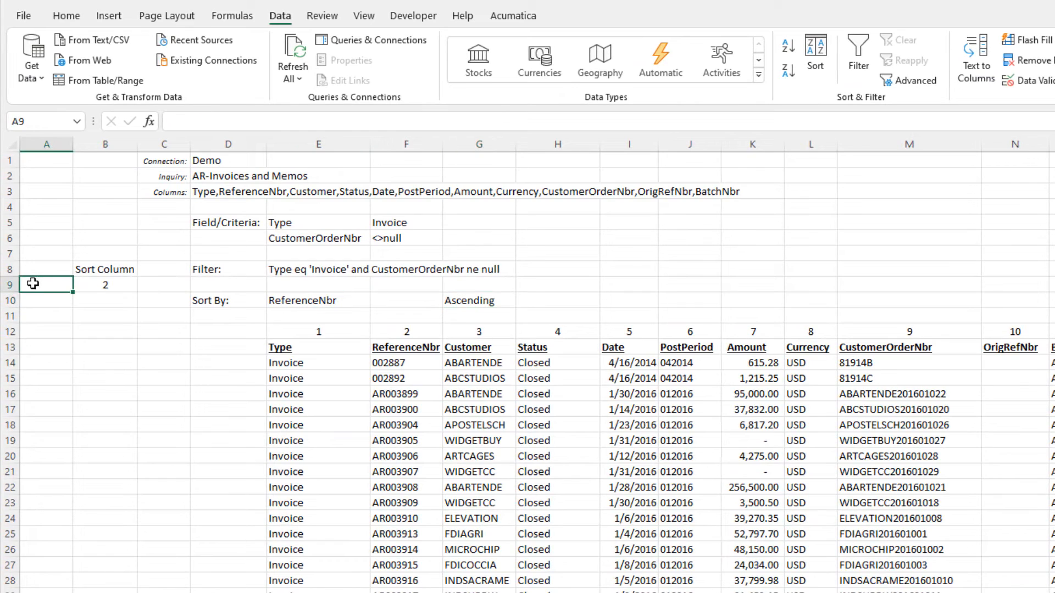
pyautogui.write('=if(')
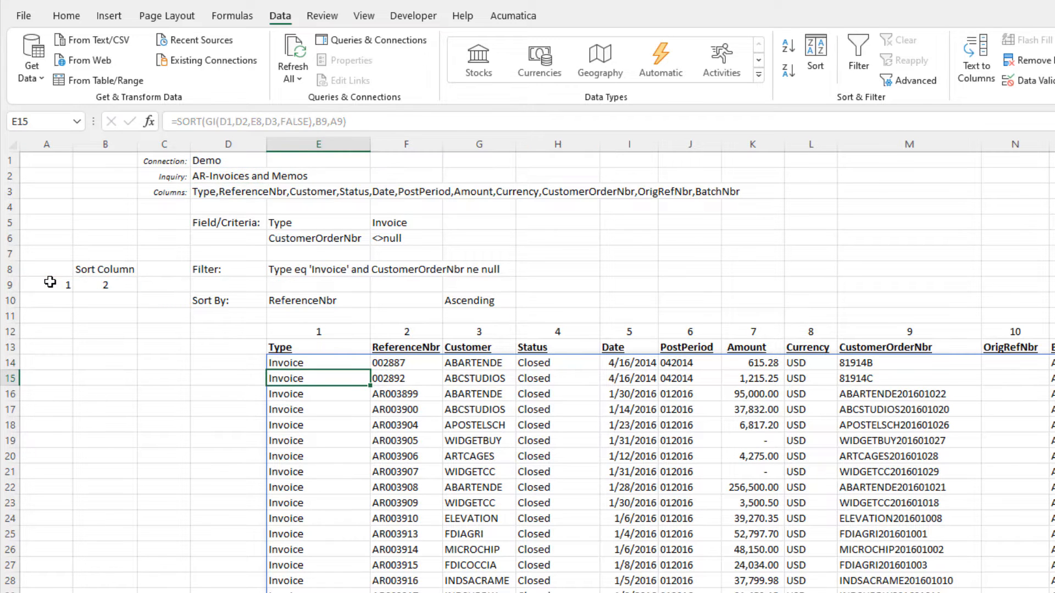
# Switch the G10 sort order dropdown to Descending to test it
pyautogui.click(523, 300)
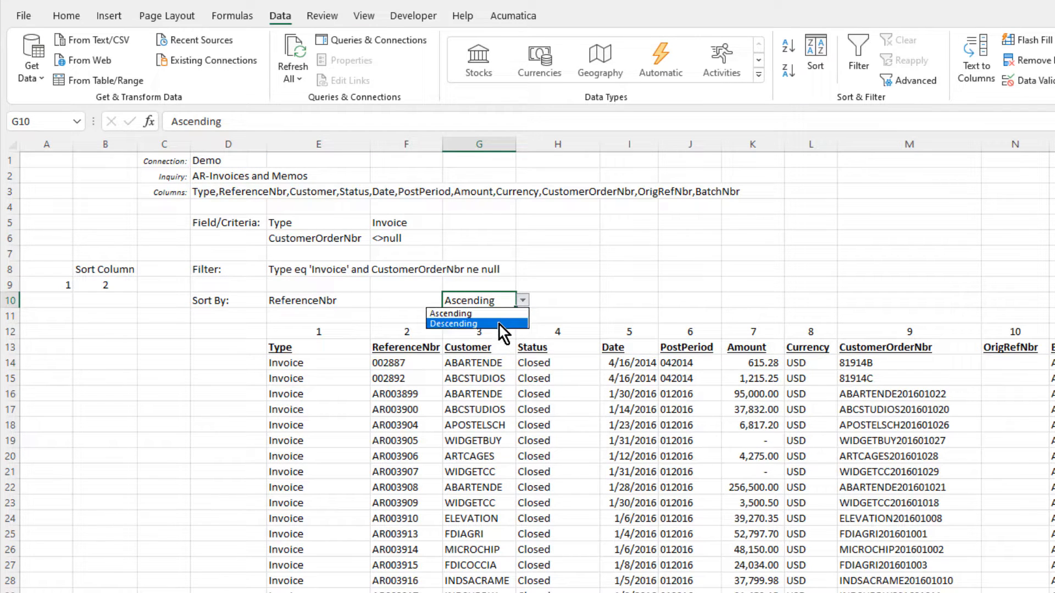
pyautogui.click(453, 323)
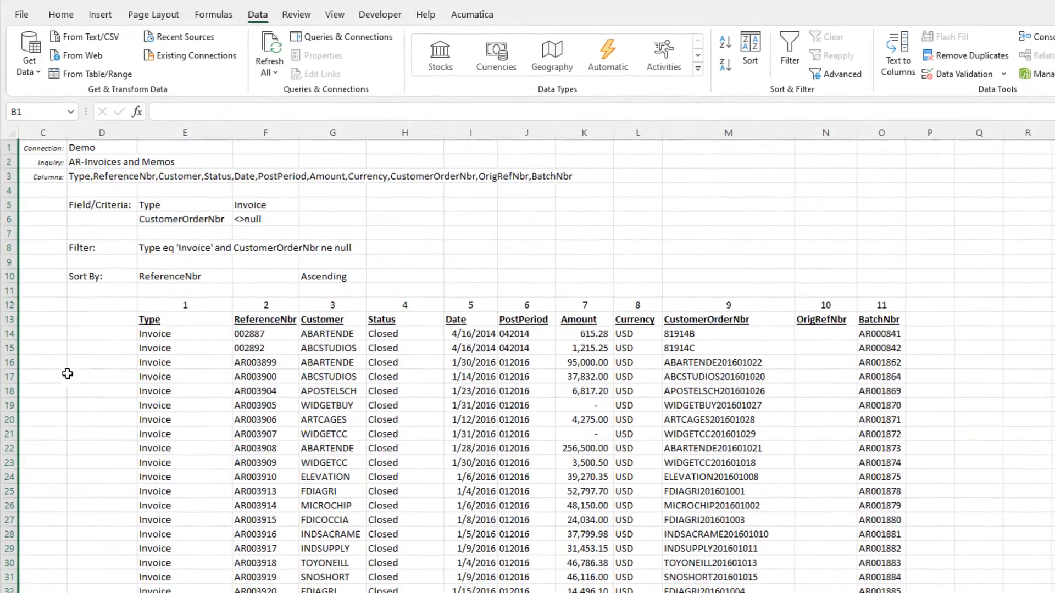
# Hide the column-number row 12, then unhide all rows and columns
pyautogui.rightClick(9, 300)
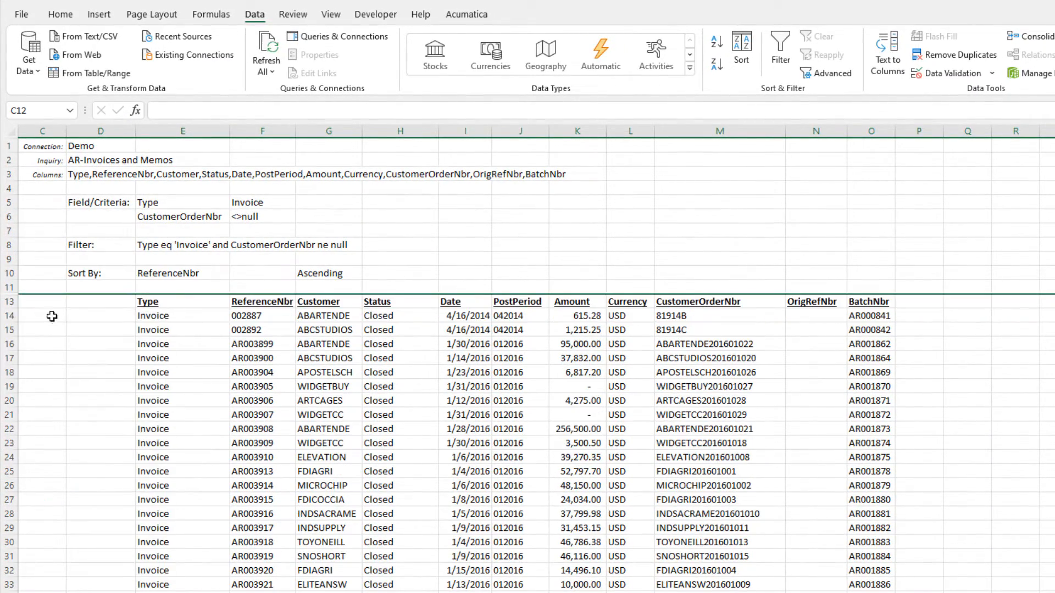
pyautogui.click(42, 314)
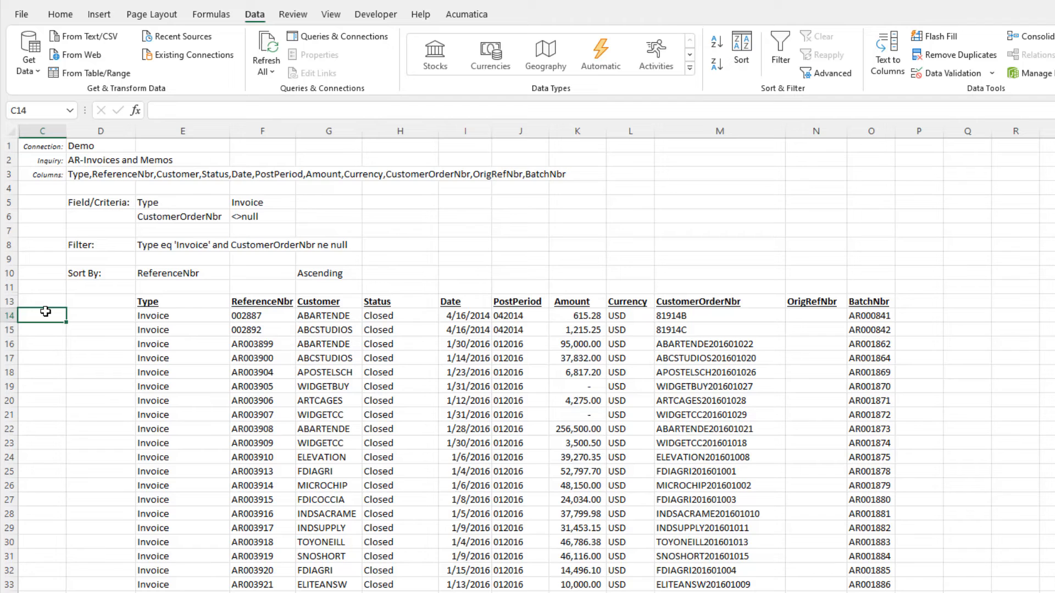
pyautogui.click(466, 14)
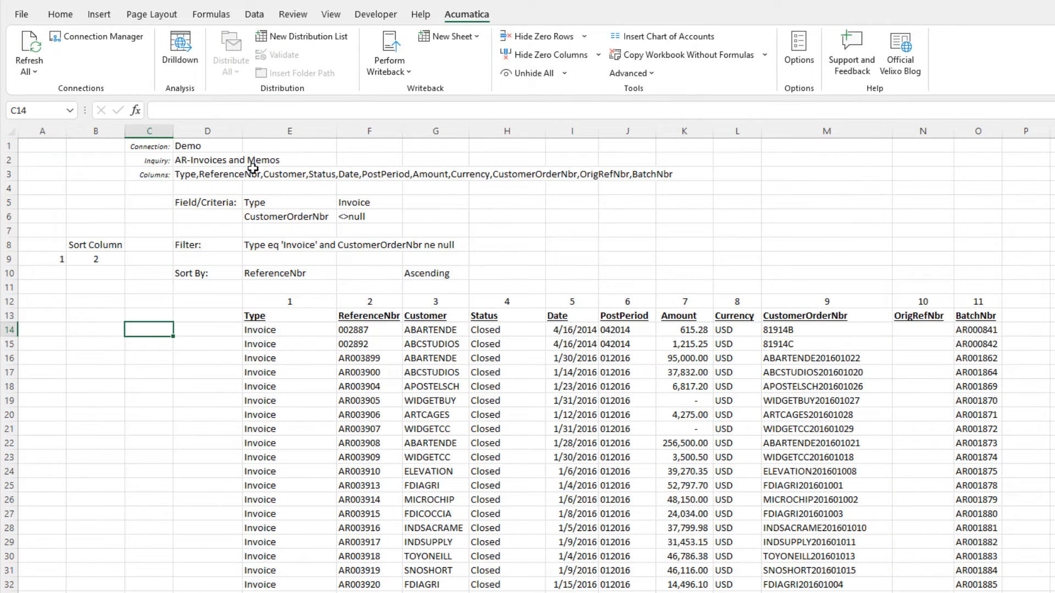
pyautogui.click(96, 258)
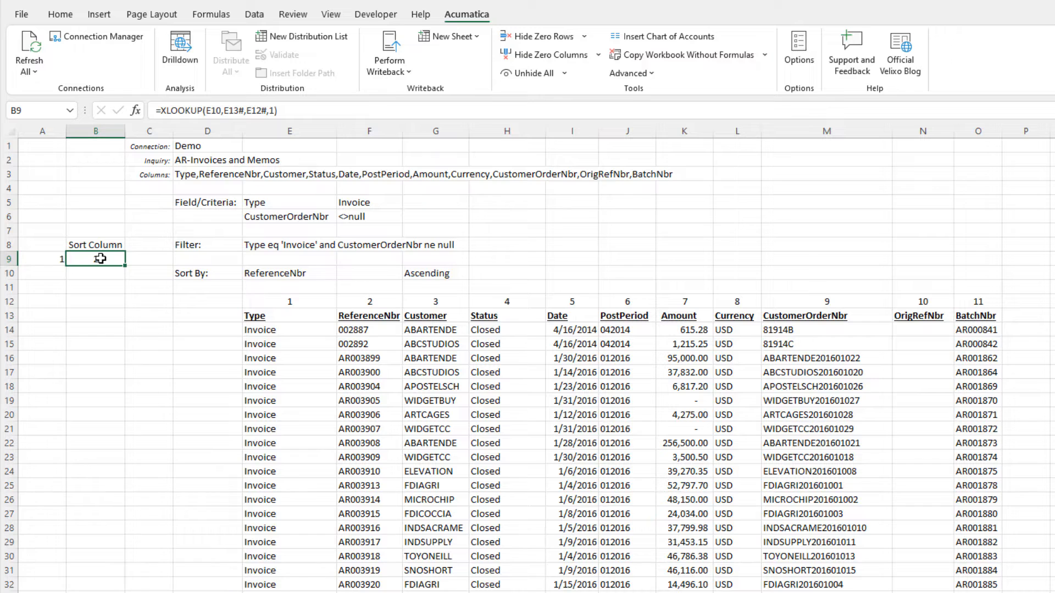
pyautogui.doubleClick(95, 259)
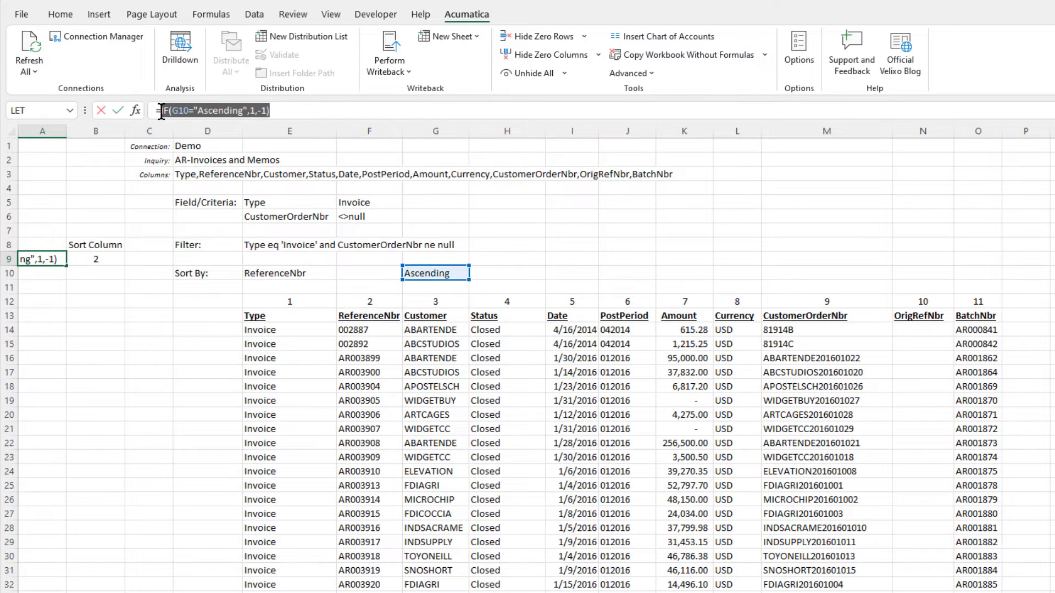
# Start editing the SORT formula in E14
pyautogui.click(289, 329)
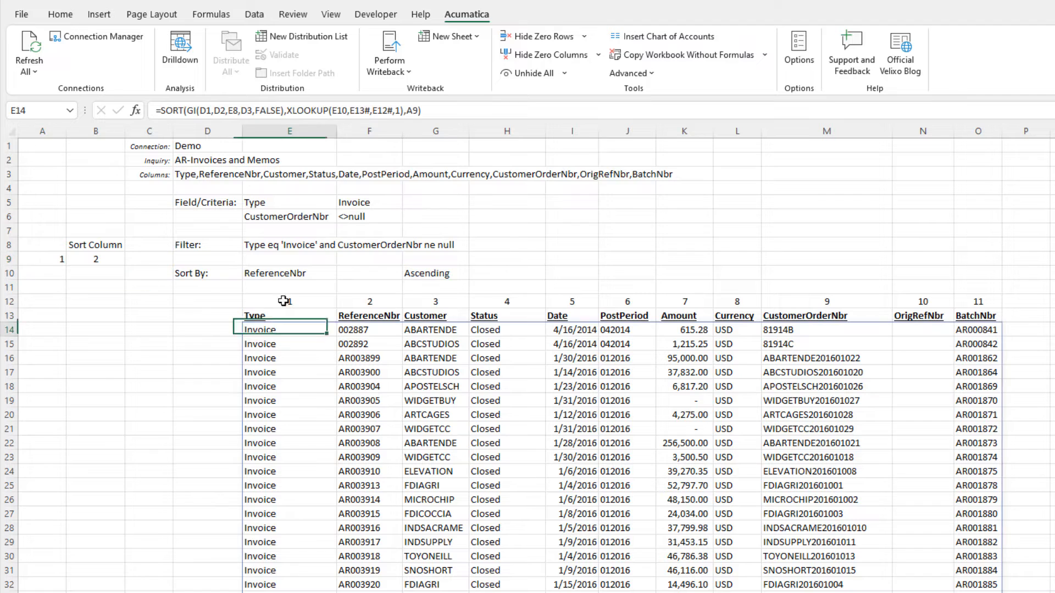
pyautogui.doubleClick(279, 329)
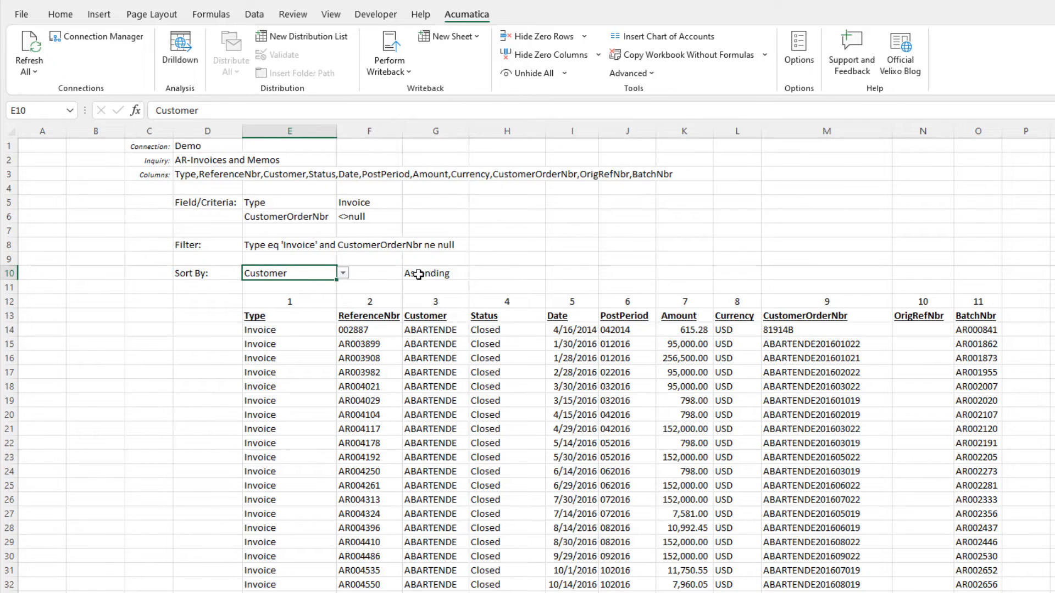
# Set the sort order dropdown to Descending, listing customers from WRIGHTCORN
pyautogui.click(476, 272)
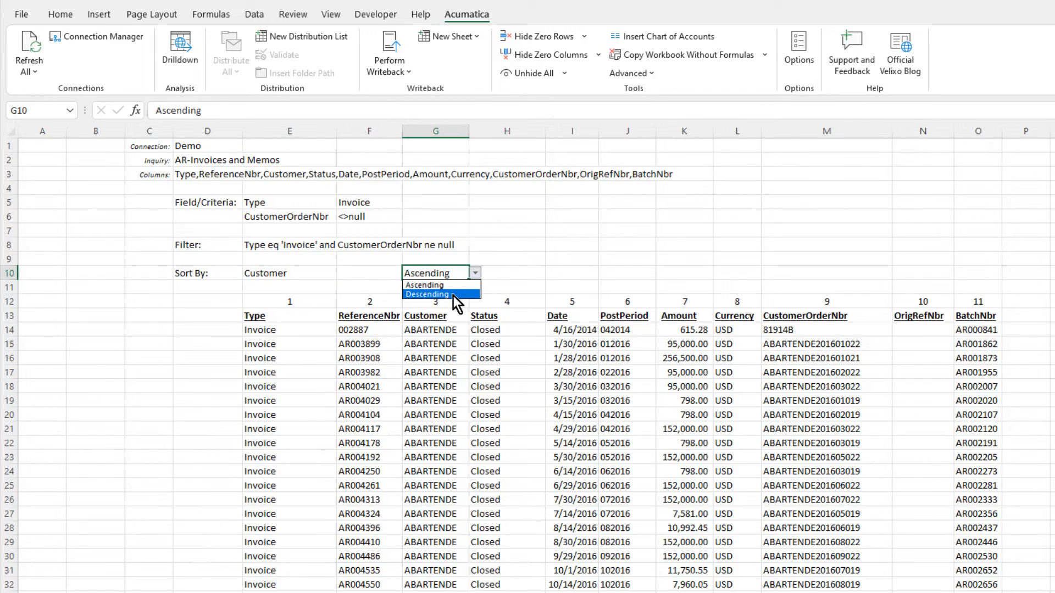
pyautogui.click(428, 294)
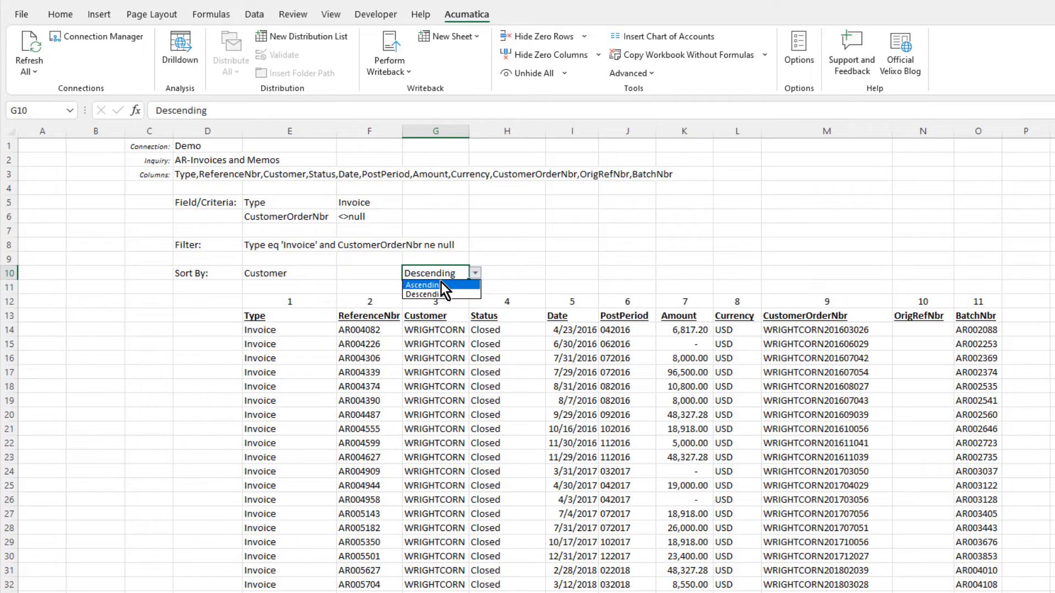